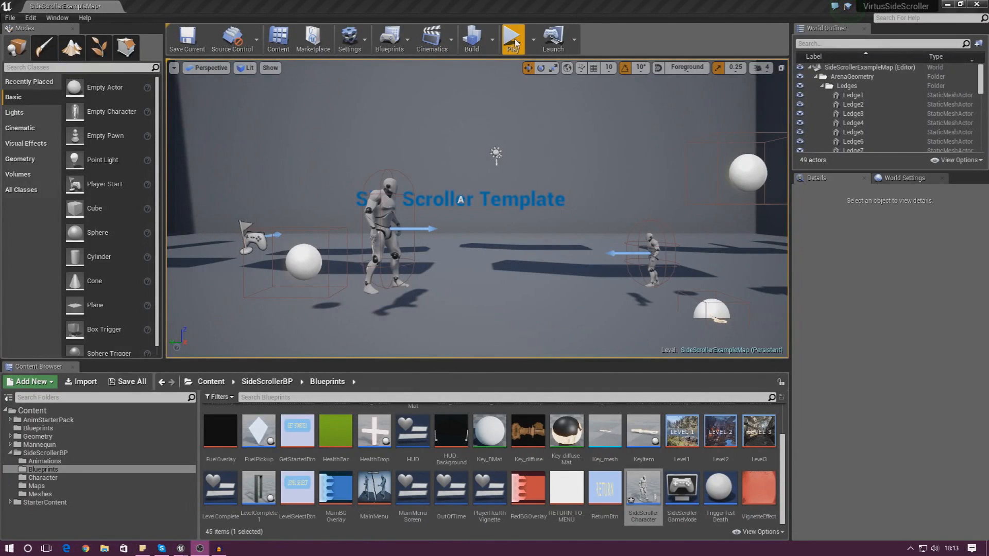
# Step: Run two short play tests of the level to confirm the Health Added messages
pyautogui.click(513, 38)
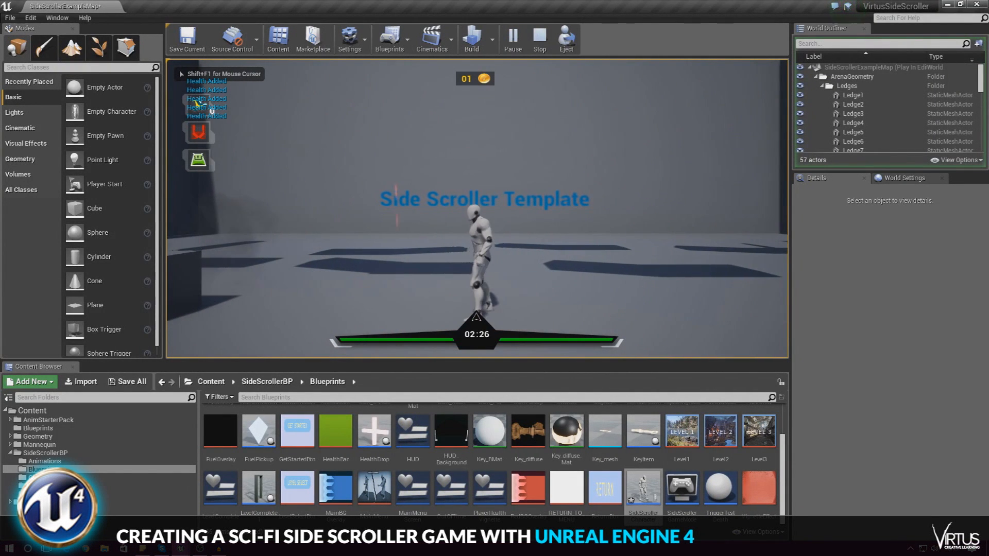
pyautogui.click(538, 38)
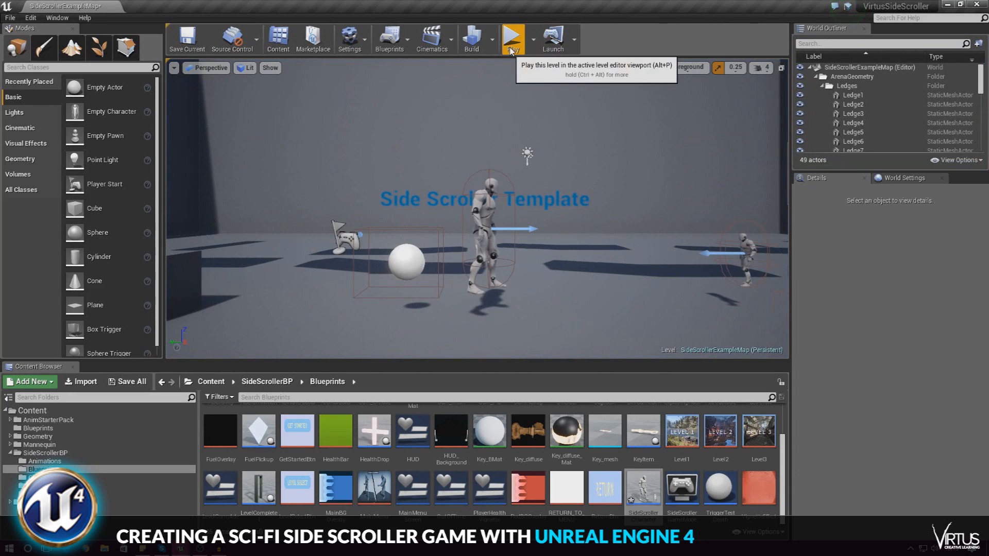
pyautogui.click(512, 38)
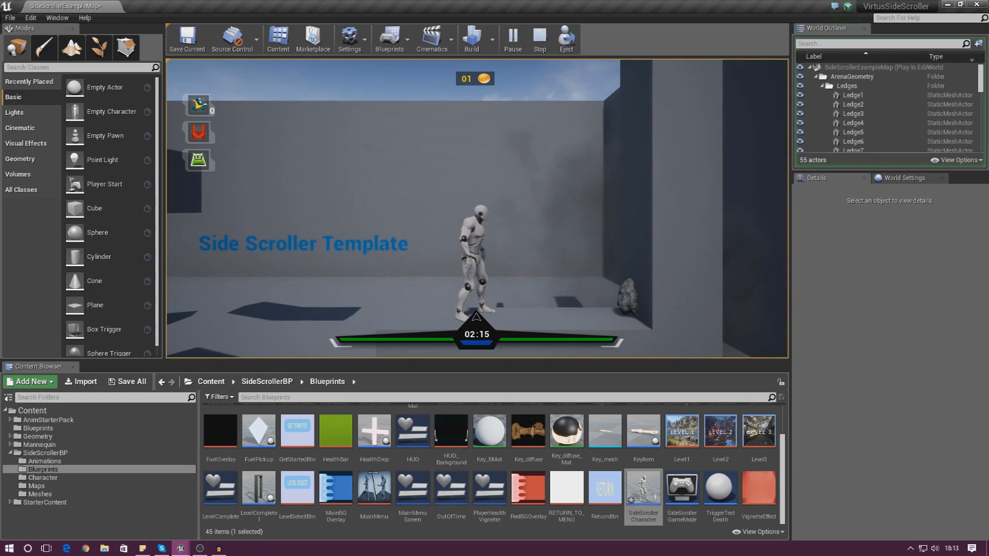
pyautogui.click(538, 39)
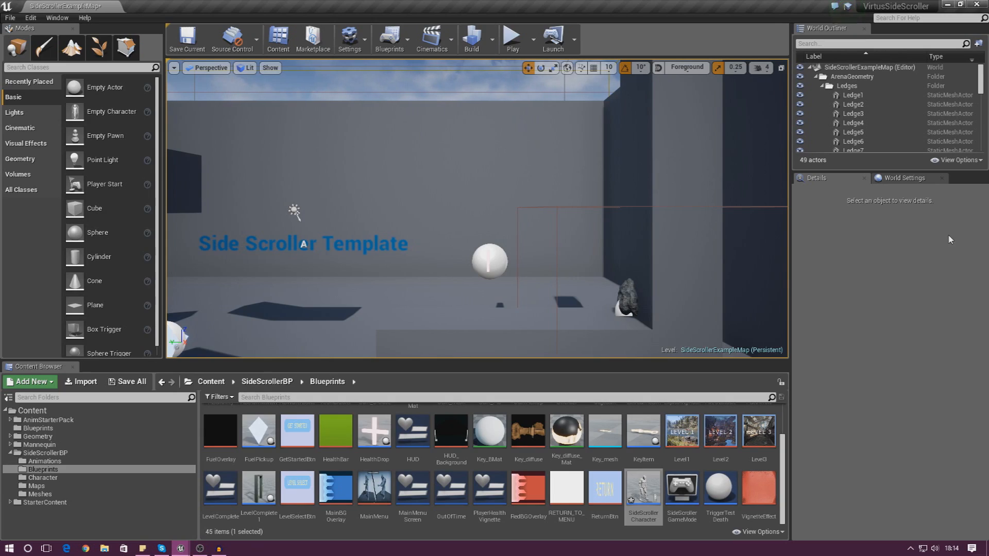
# Step: Review the SideScrollerCharacter Event Graph's tick-driven health regeneration chain
pyautogui.doubleClick(643, 487)
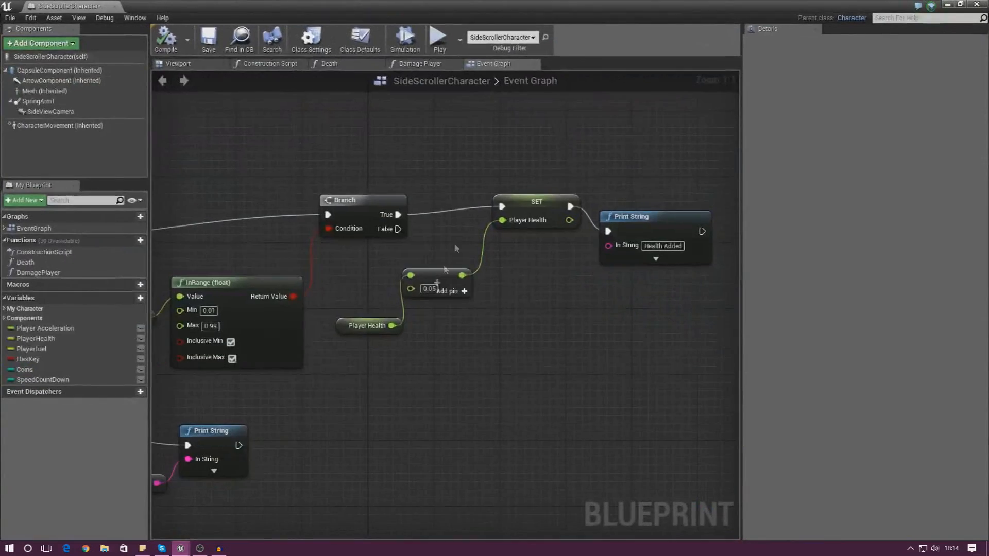
pyautogui.scroll(-3)
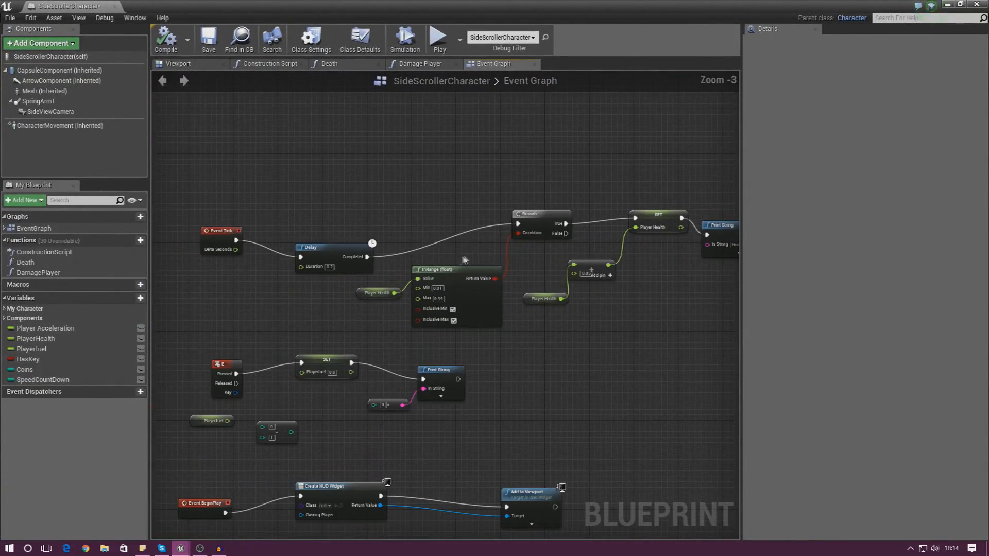
pyautogui.scroll(-3)
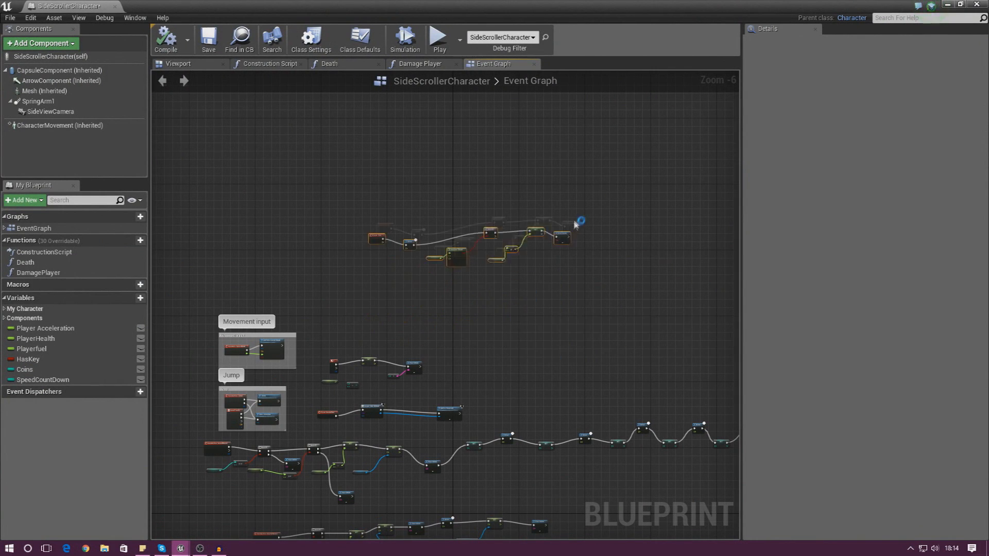
pyautogui.scroll(3)
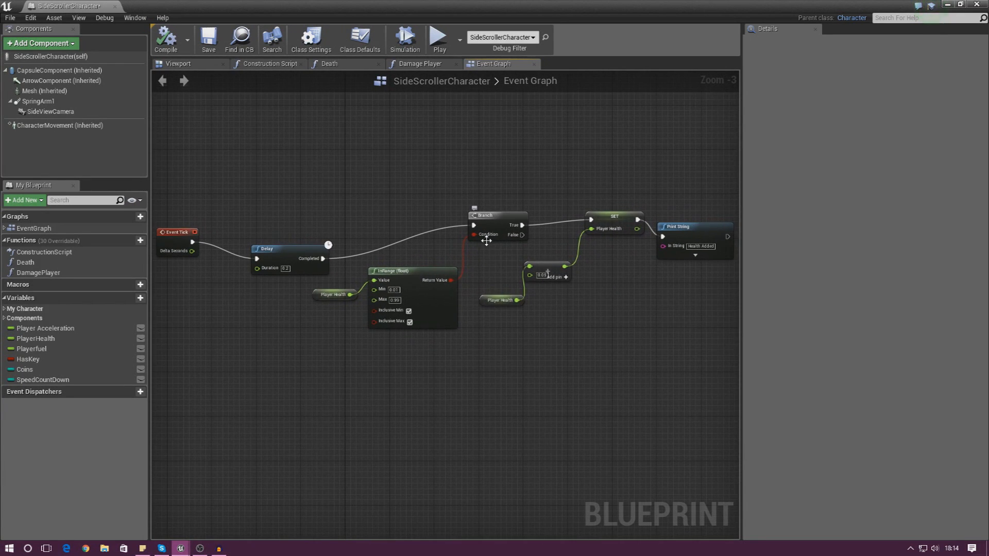
pyautogui.moveTo(495, 258)
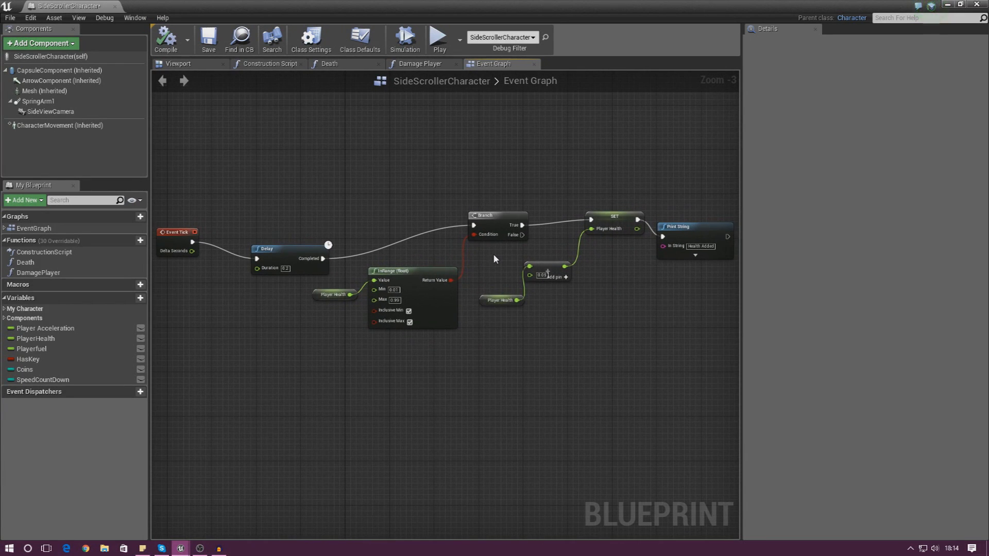
pyautogui.moveTo(350, 257)
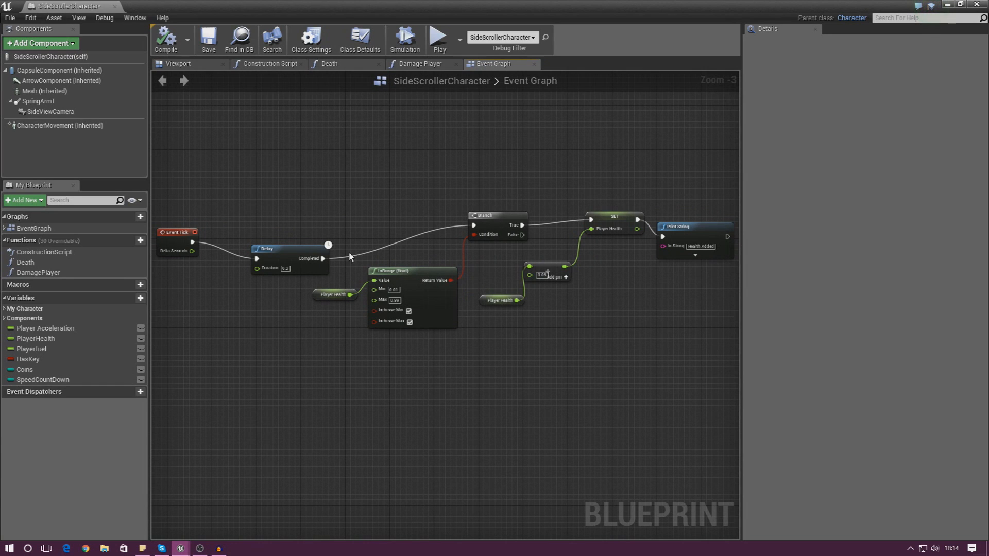
pyautogui.moveTo(182, 246)
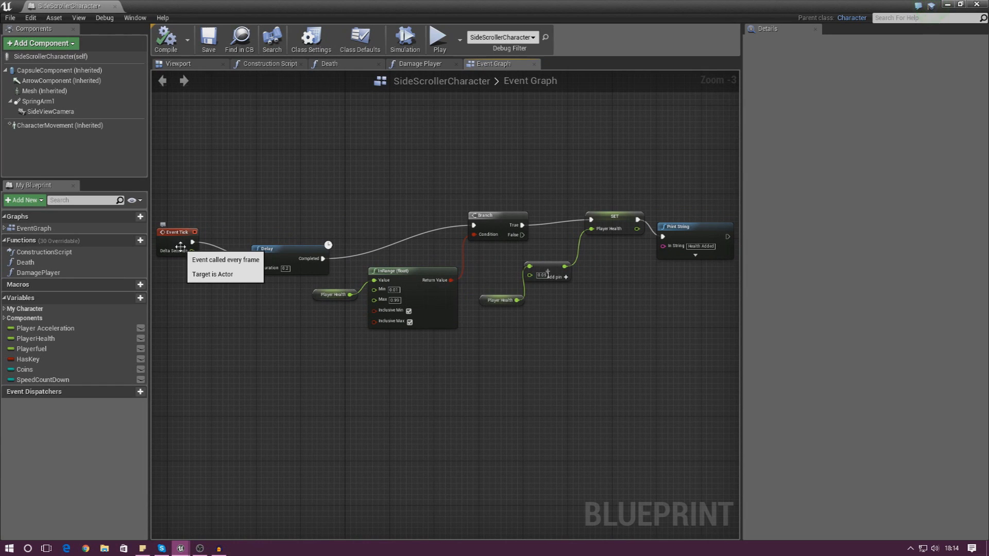
pyautogui.moveTo(271, 270)
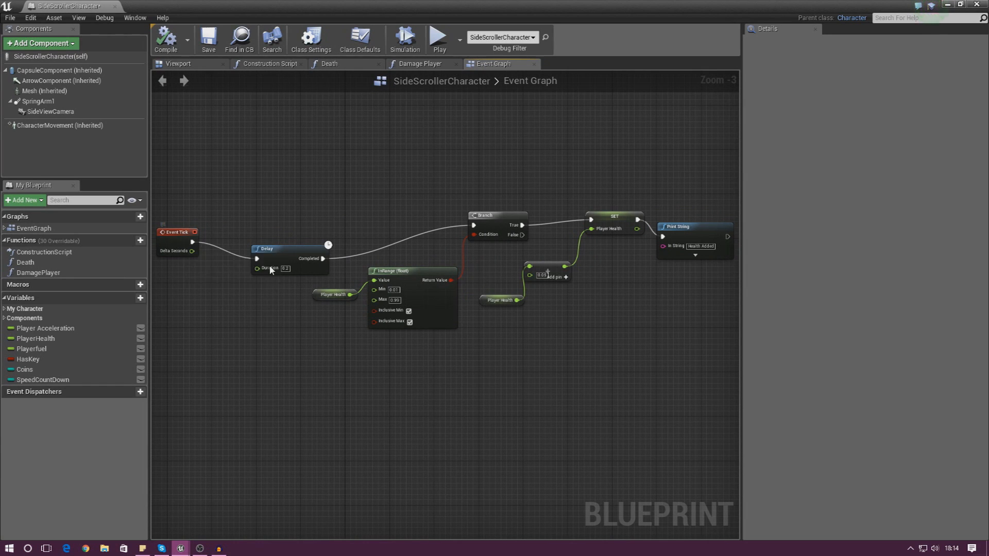
pyautogui.moveTo(311, 290)
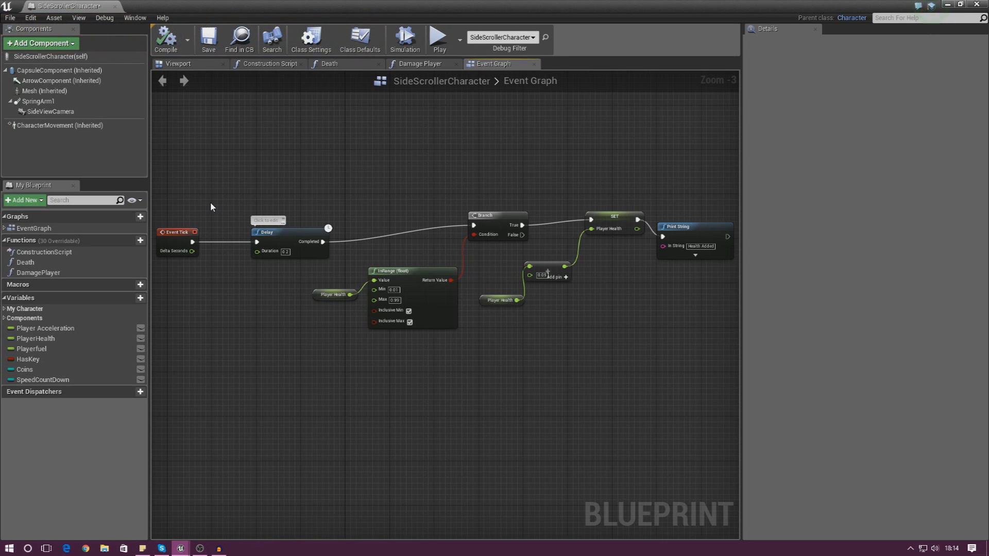
pyautogui.scroll(3)
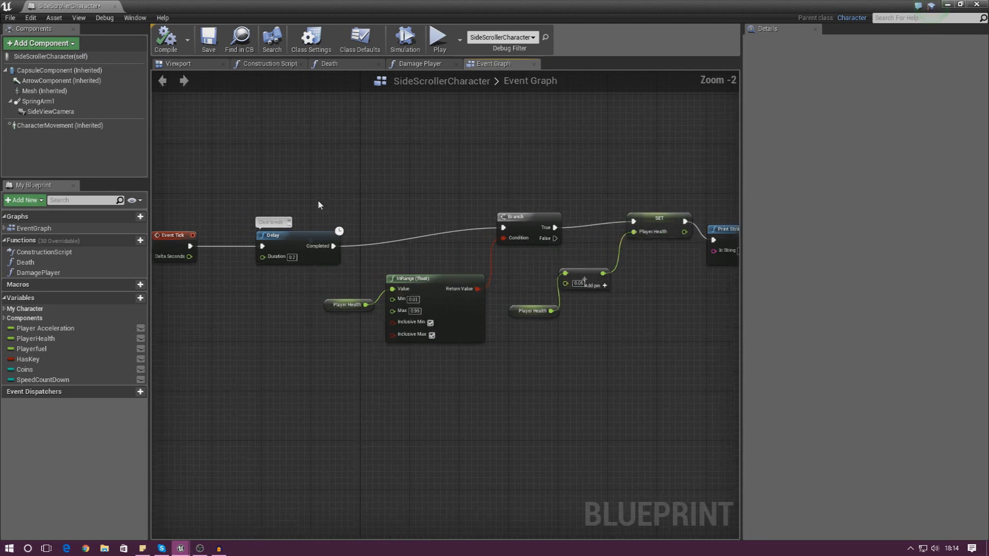
pyautogui.moveTo(290, 256)
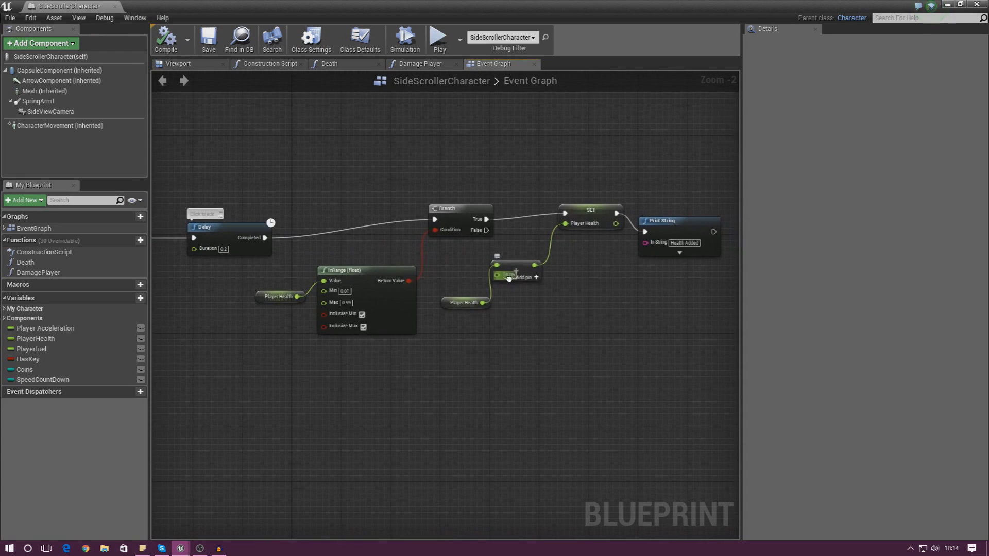
pyautogui.moveTo(448, 221)
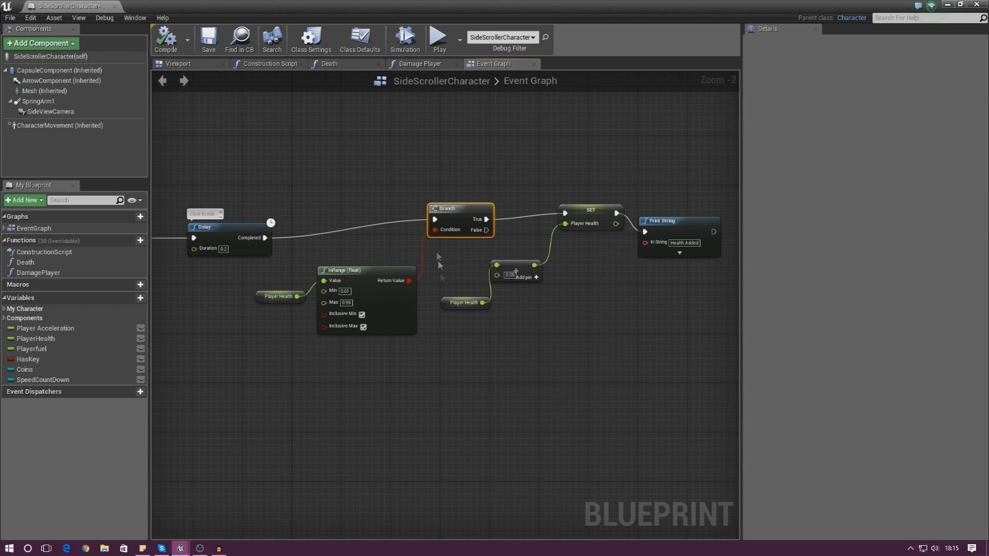
pyautogui.moveTo(360, 284)
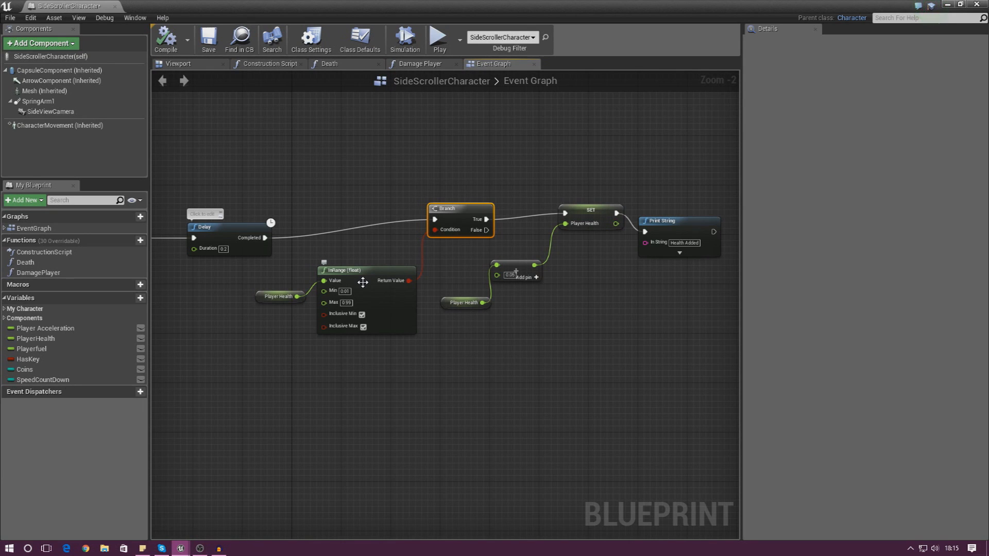
pyautogui.moveTo(577, 216)
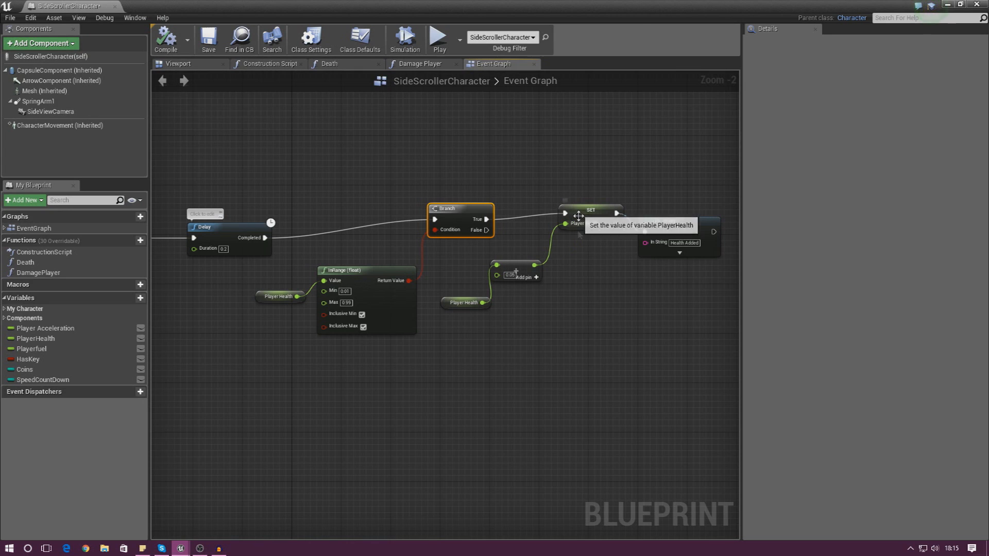
pyautogui.moveTo(522, 270)
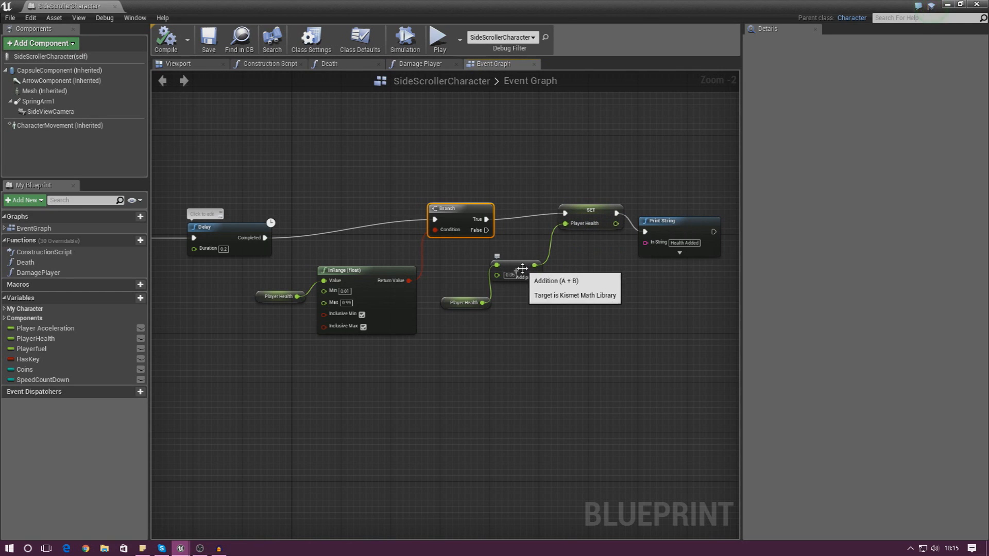
pyautogui.moveTo(530, 256)
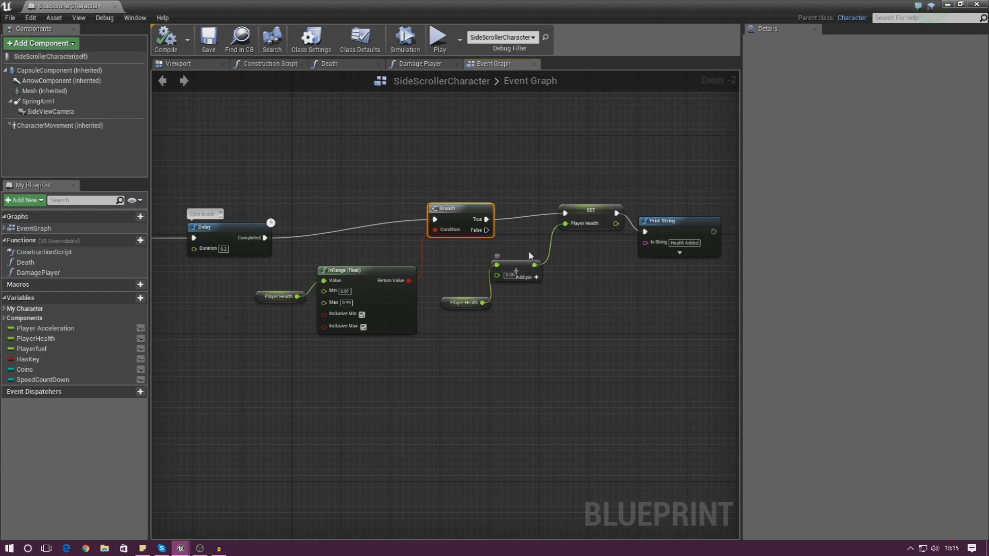
pyautogui.scroll(-3)
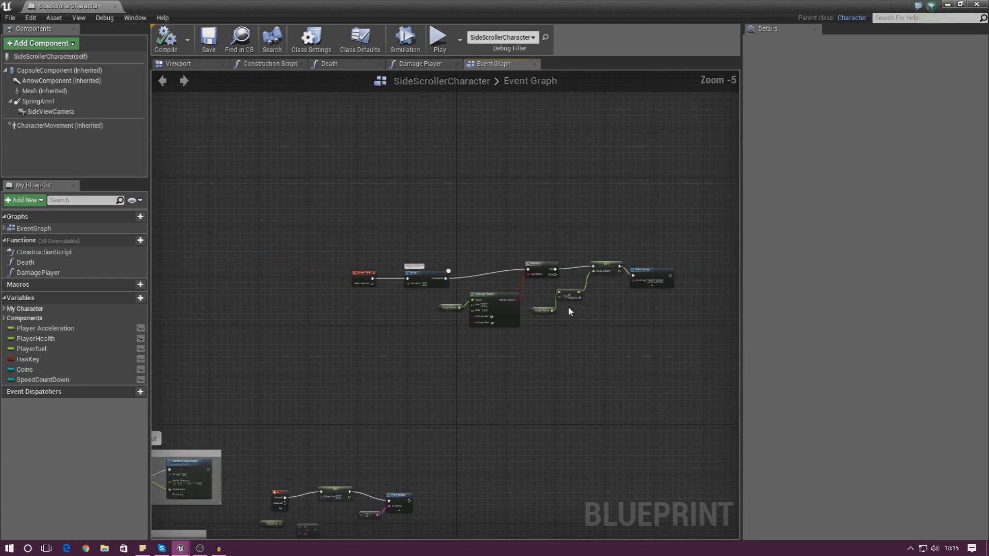
pyautogui.scroll(3)
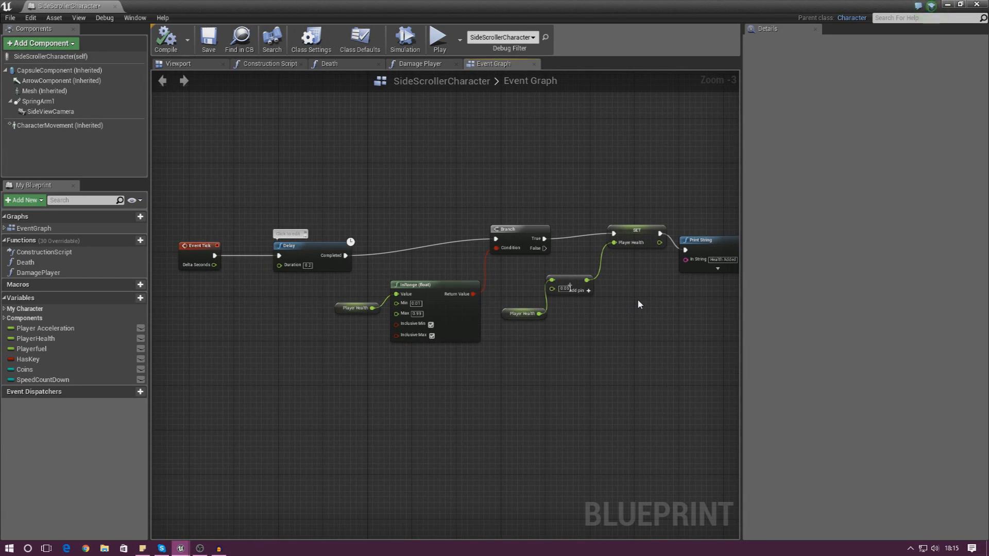
pyautogui.moveTo(532, 4)
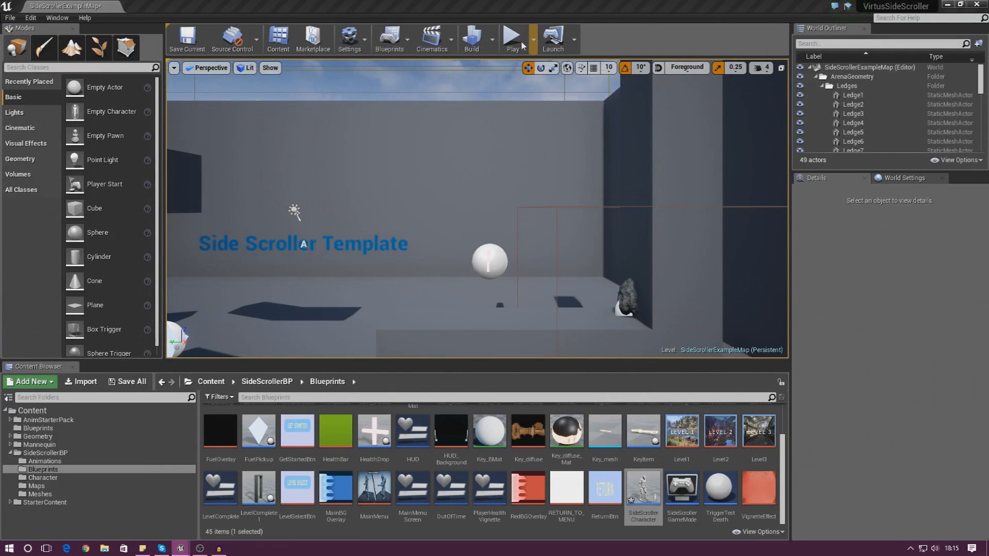
# Step: Play-test the level once more for health regeneration, then return to the SideScrollerCharacter blueprint
pyautogui.click(512, 38)
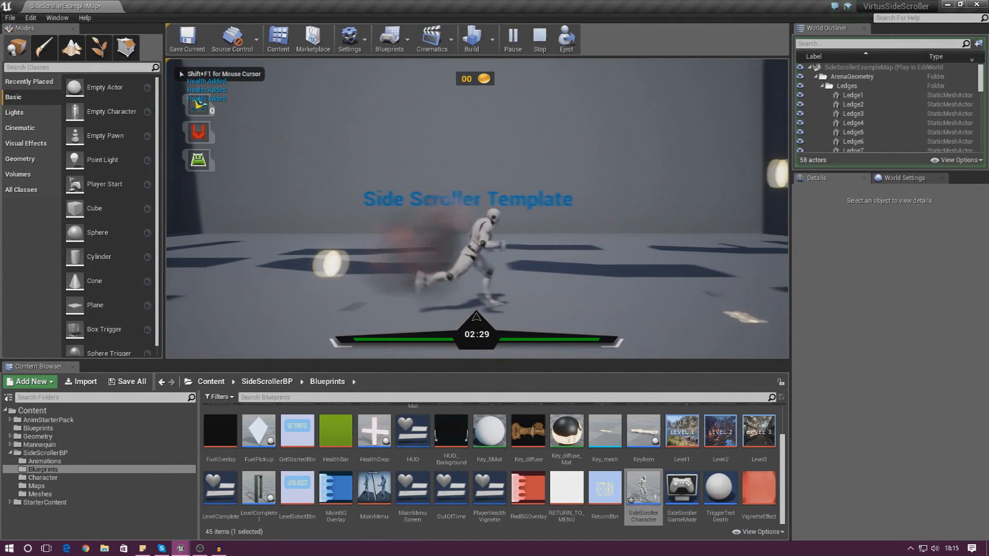
pyautogui.click(538, 38)
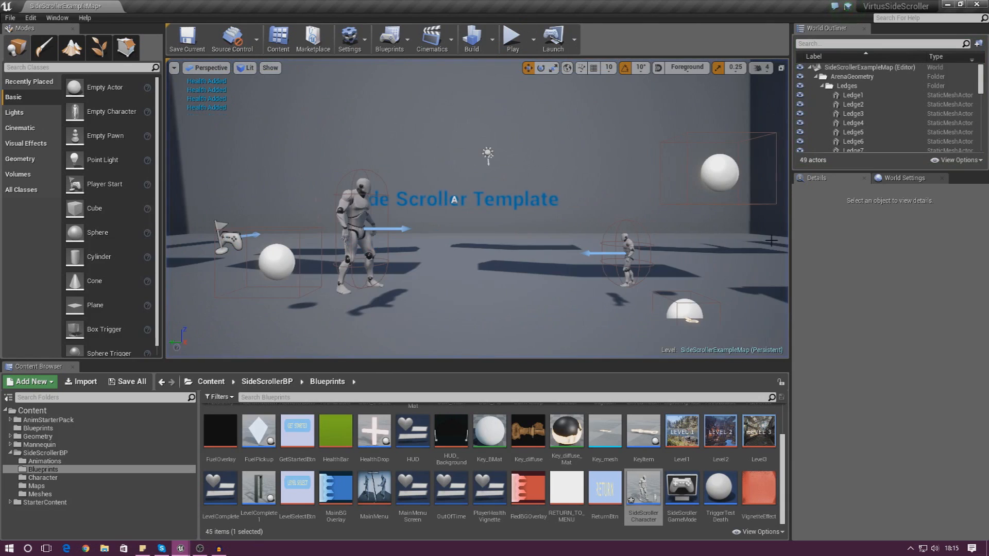
pyautogui.doubleClick(643, 490)
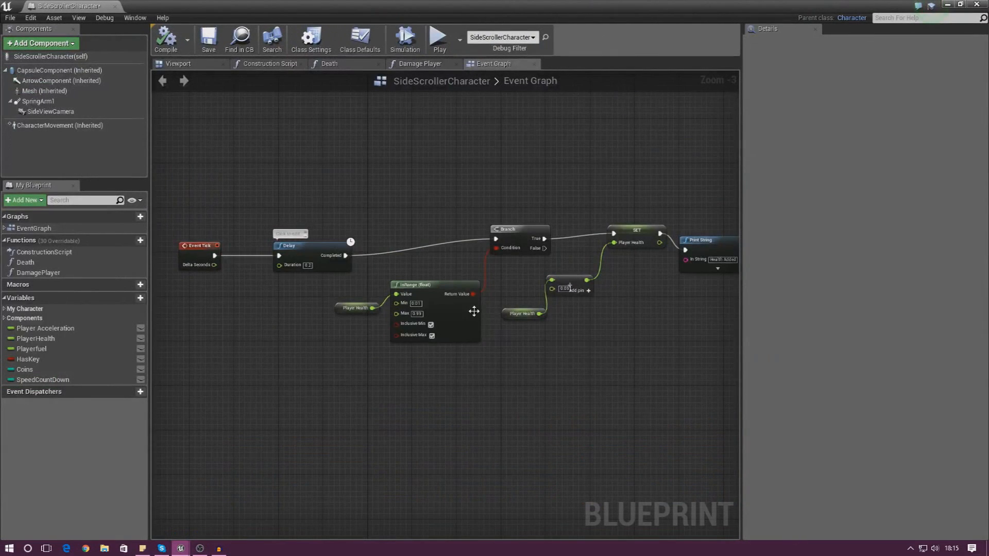
pyautogui.scroll(-3)
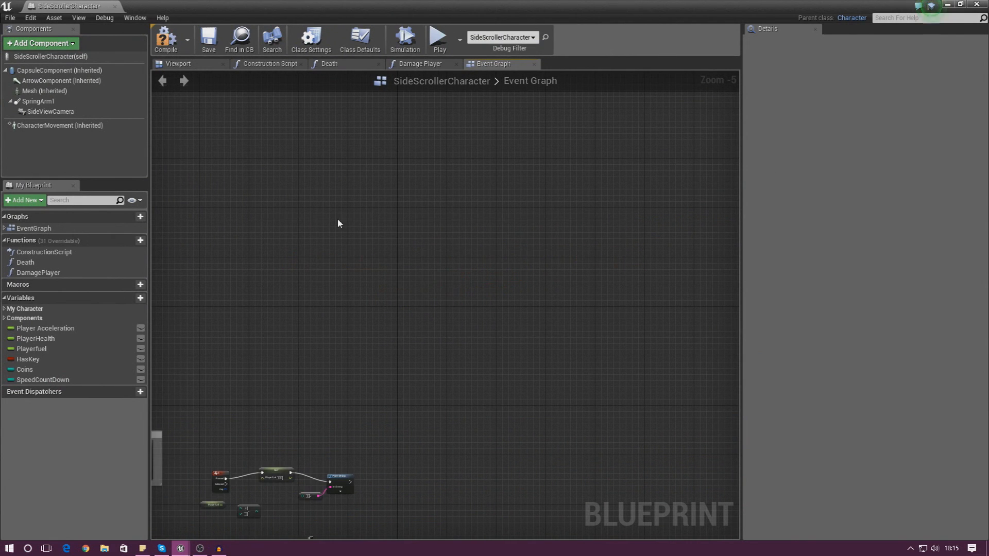
pyautogui.moveTo(474, 92)
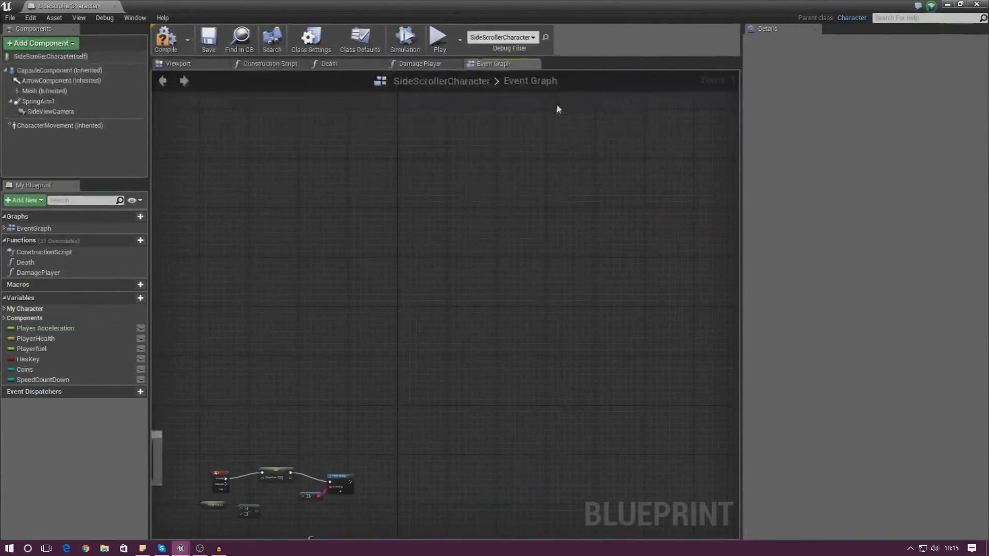
# Step: Add an Event Tick node to the Event Graph from the 'event' action search
pyautogui.scroll(-3)
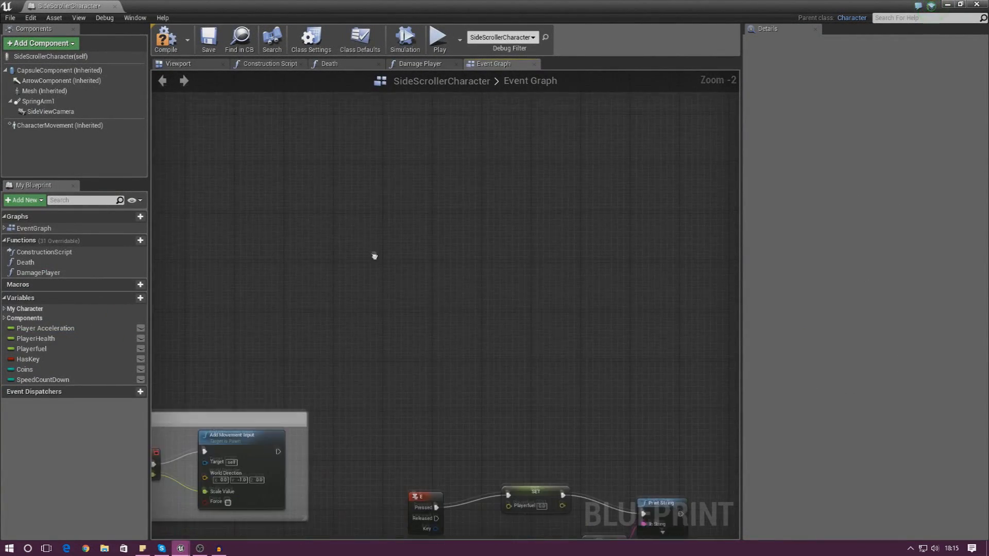
pyautogui.rightClick(374, 257)
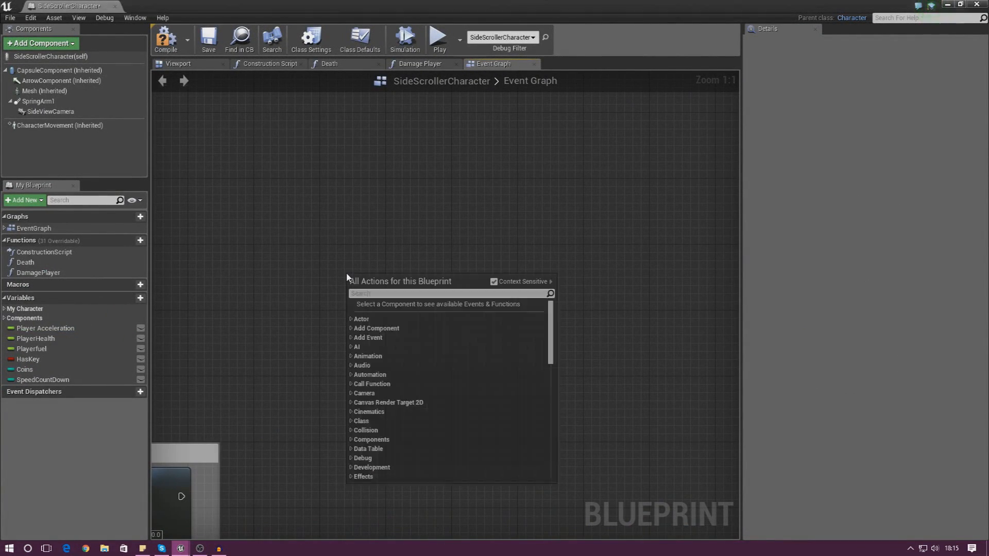
pyautogui.write('event')
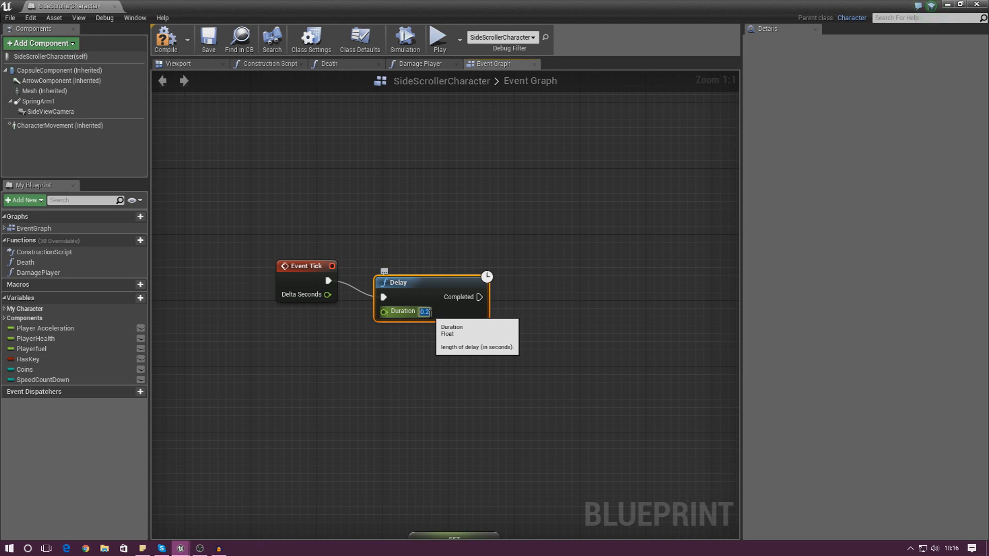
pyautogui.moveTo(504, 297)
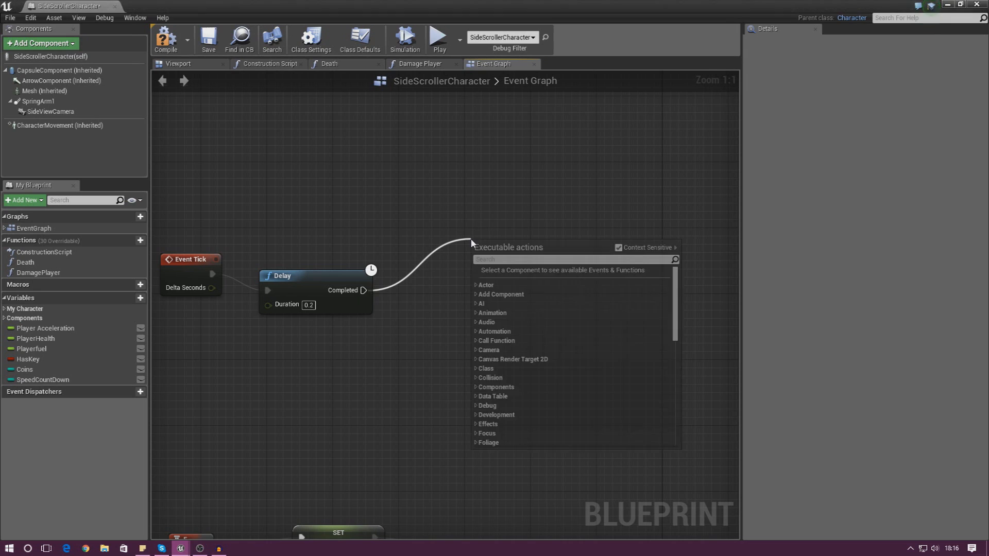
# Step: Add a Branch node after the Delay's Completed pin
pyautogui.click(523, 297)
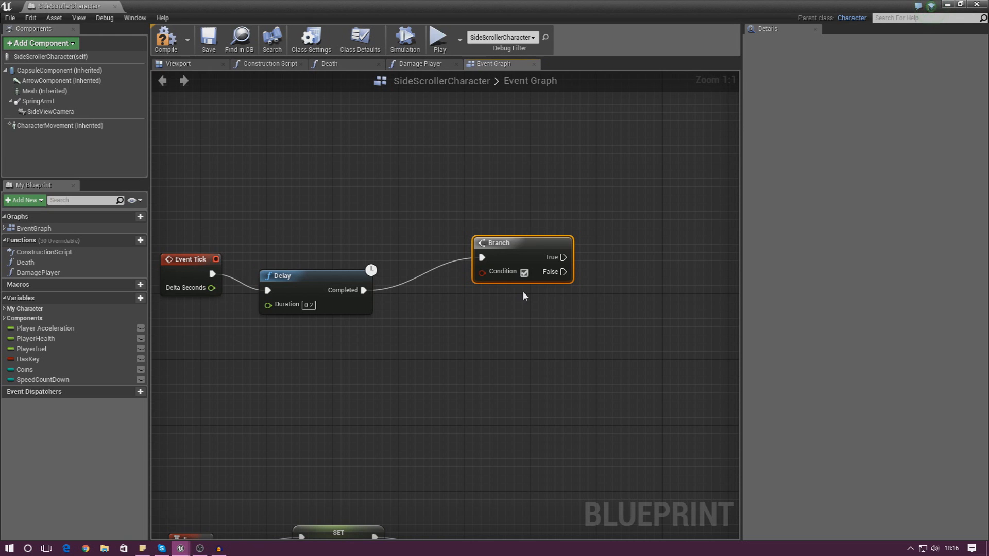
pyautogui.moveTo(512, 257)
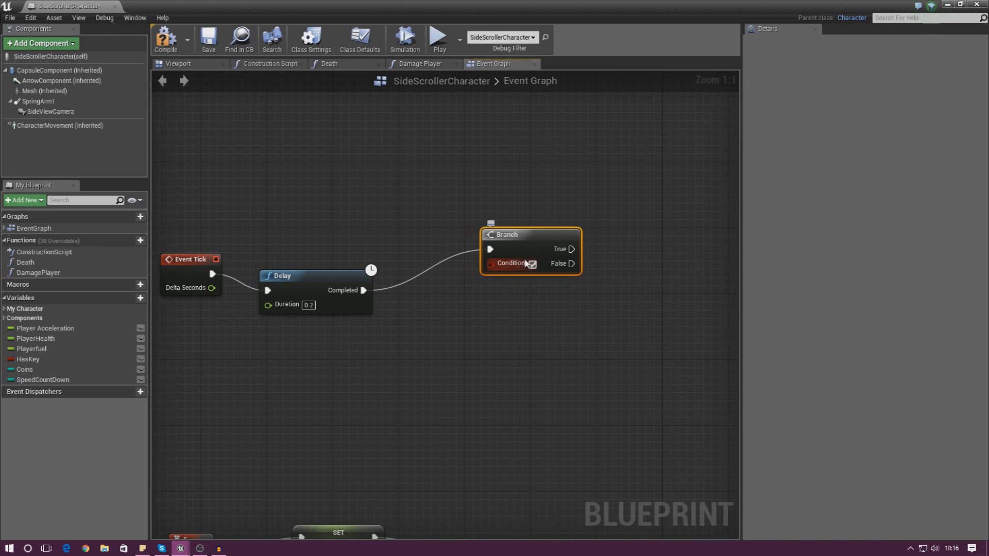
pyautogui.moveTo(514, 245)
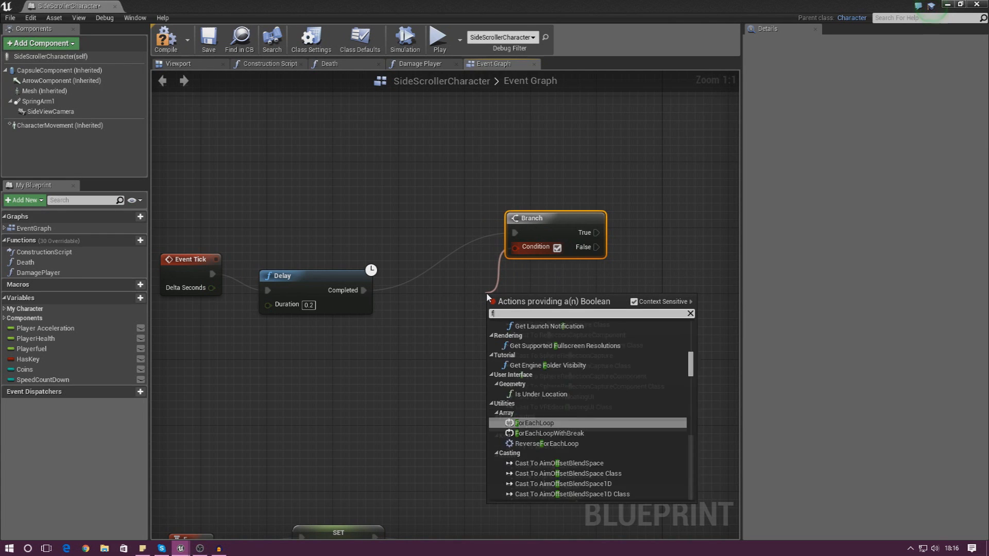
# Step: Feed the Branch condition with an InRange (float) check set to Min 0.01 and Max 0.99
pyautogui.write('float')
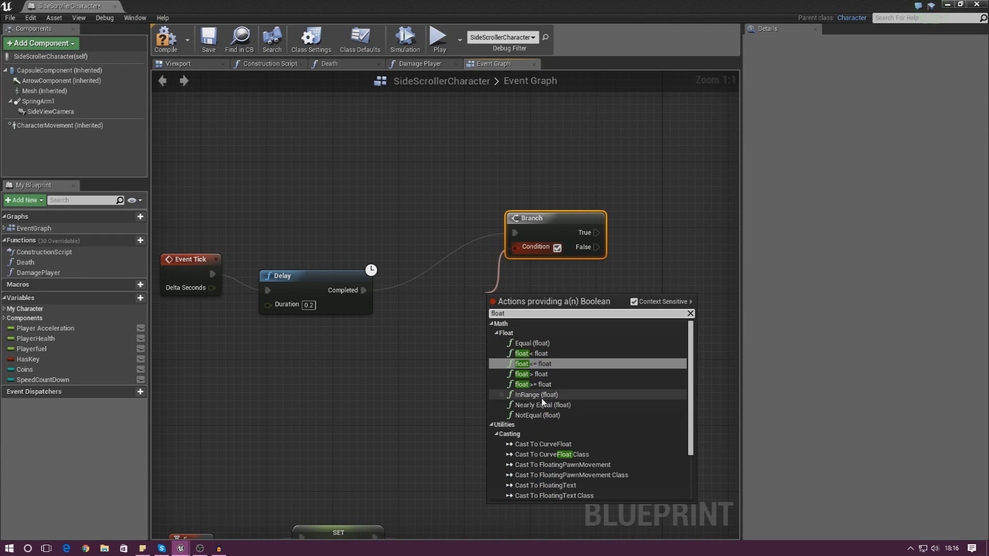
pyautogui.click(539, 394)
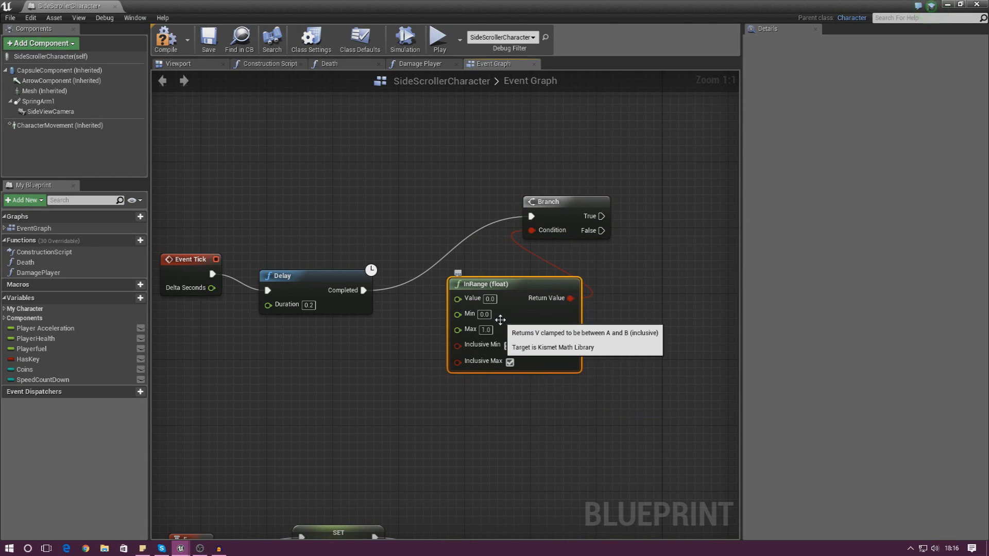
pyautogui.moveTo(468, 314)
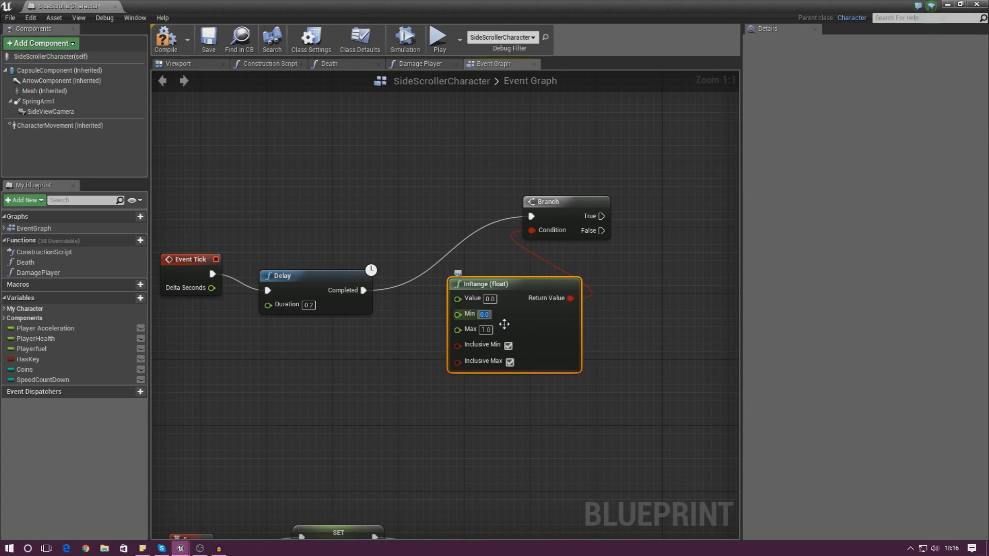
pyautogui.moveTo(471, 328)
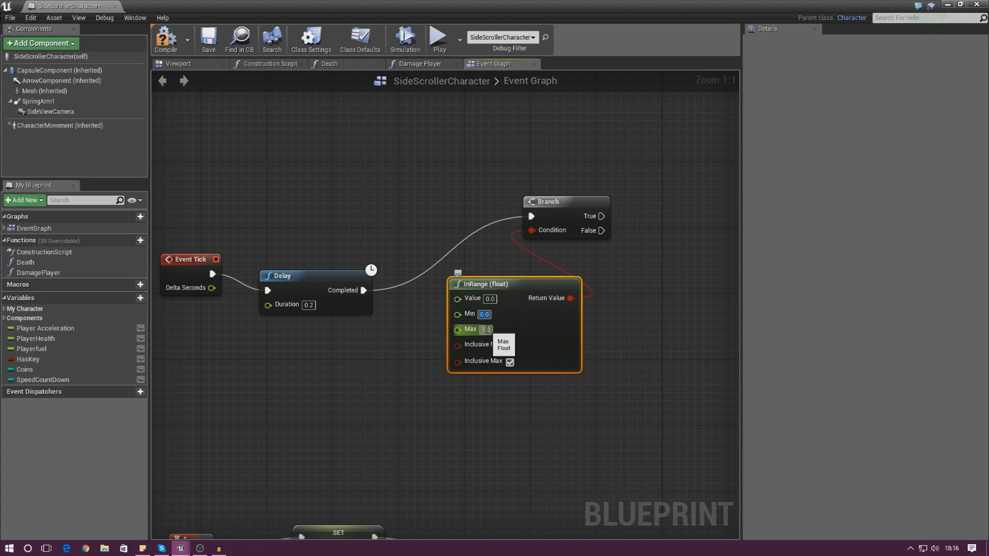
pyautogui.tripleClick(484, 330)
pyautogui.write('0.99')
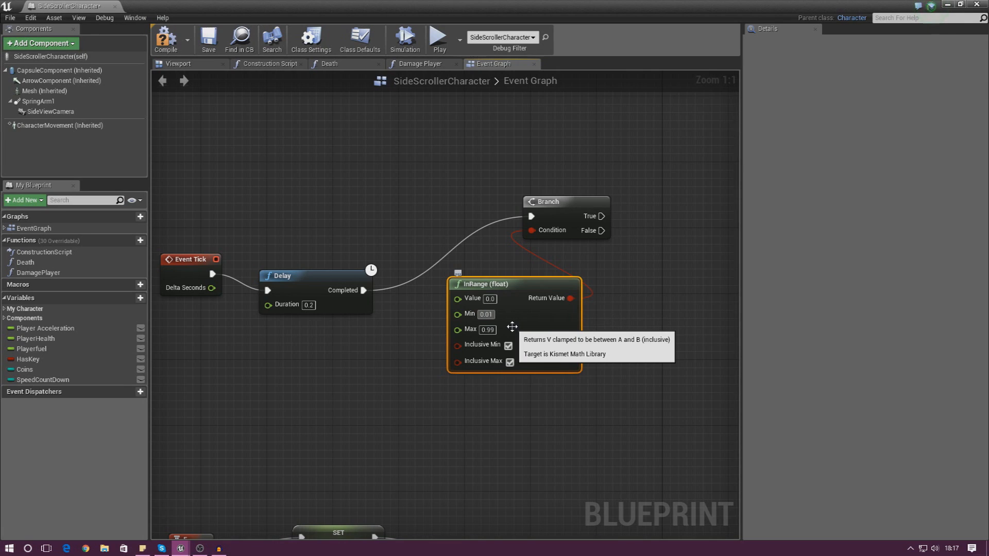
pyautogui.moveTo(160, 396)
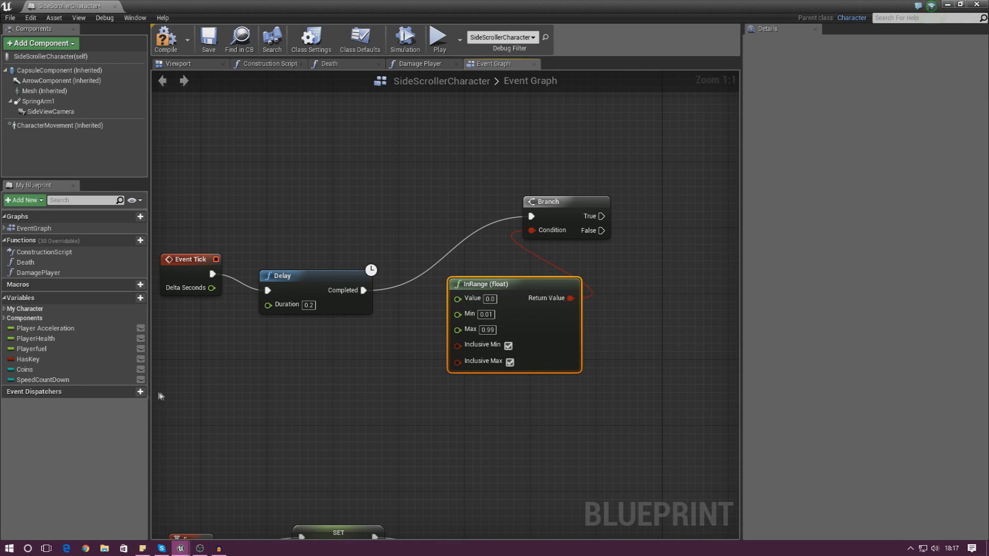
pyautogui.moveTo(35, 338)
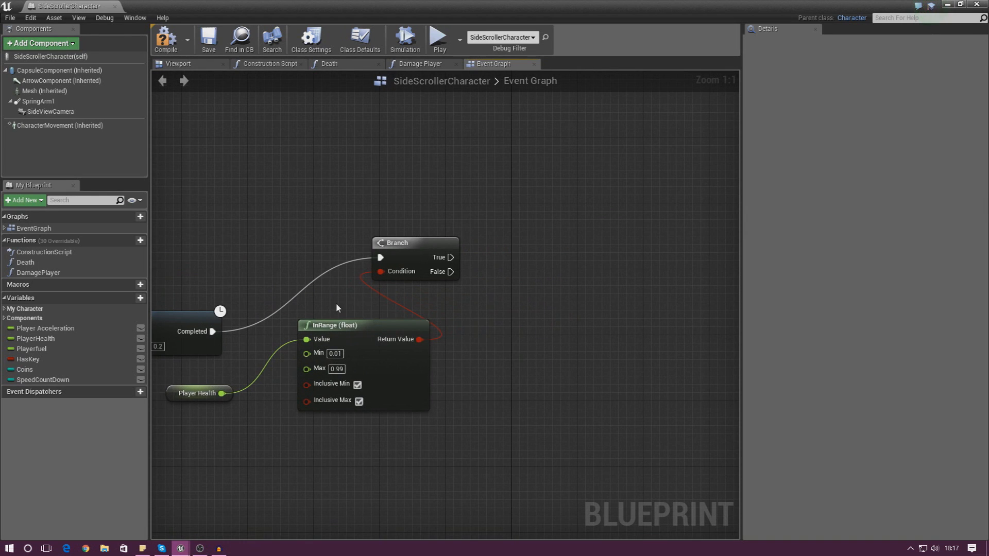
pyautogui.moveTo(553, 262)
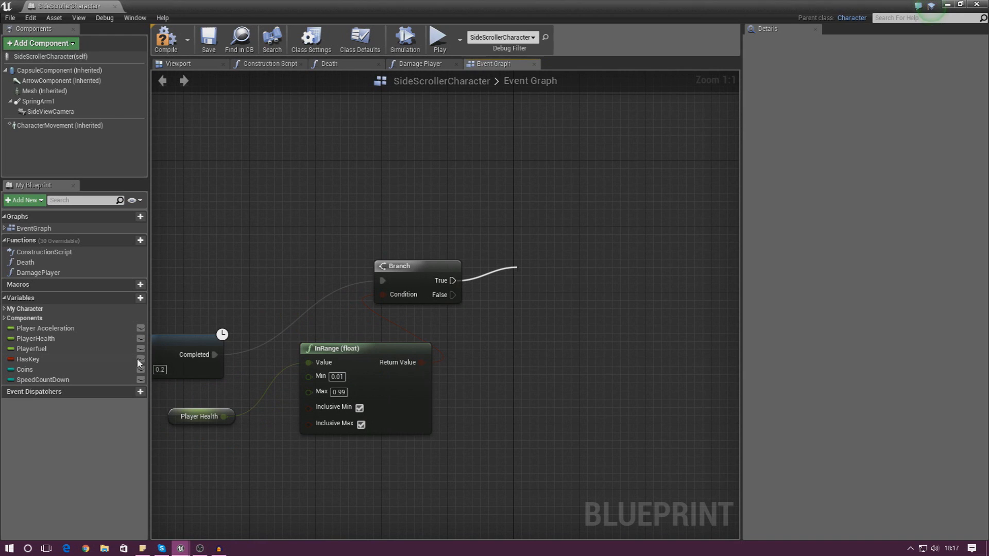
# Step: From True, set Player Health to Player Health + 0.01 and follow it with a Print String
pyautogui.click(38, 339)
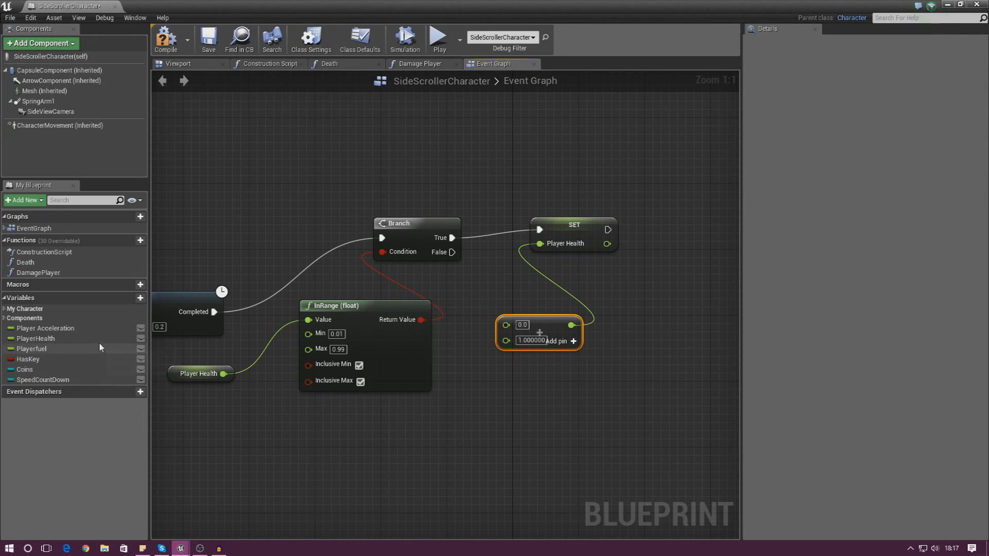
pyautogui.click(36, 339)
pyautogui.write('0.01')
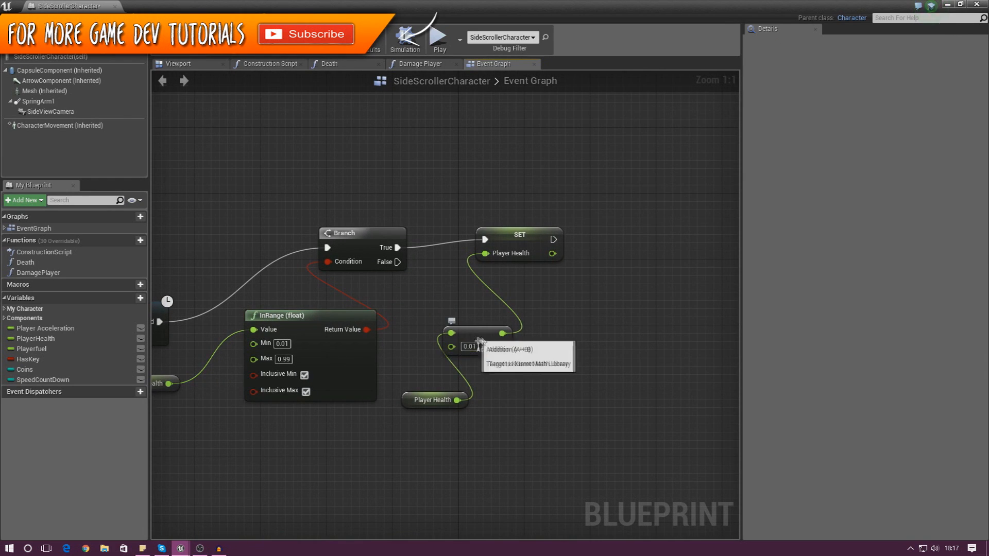
pyautogui.click(502, 341)
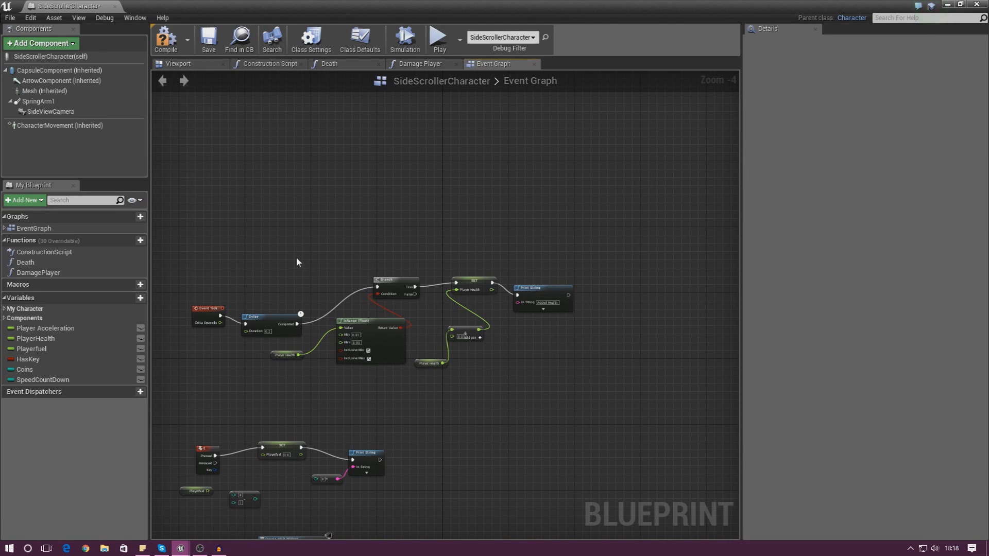
pyautogui.moveTo(215, 220)
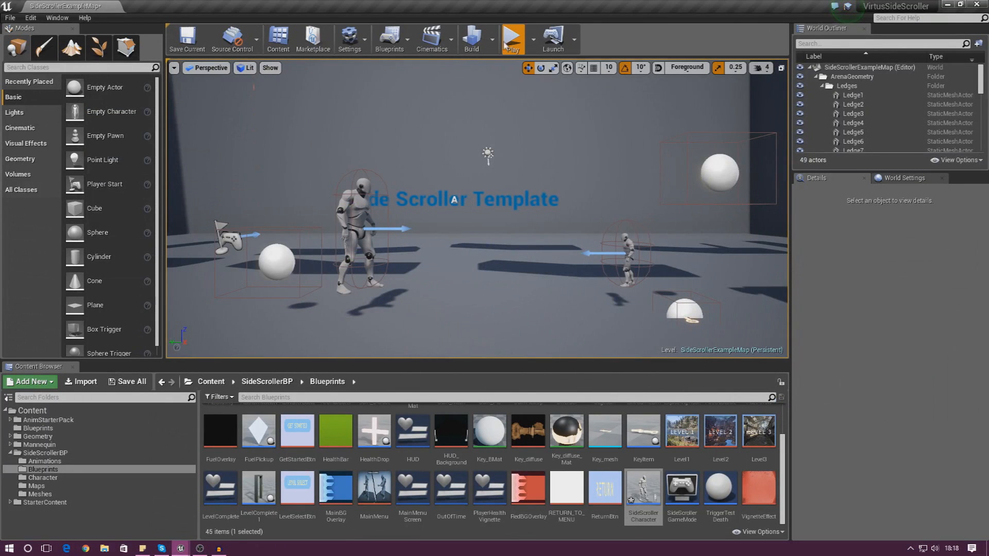
# Step: Run a brief play test of the side-scroller level and stop it
pyautogui.click(512, 38)
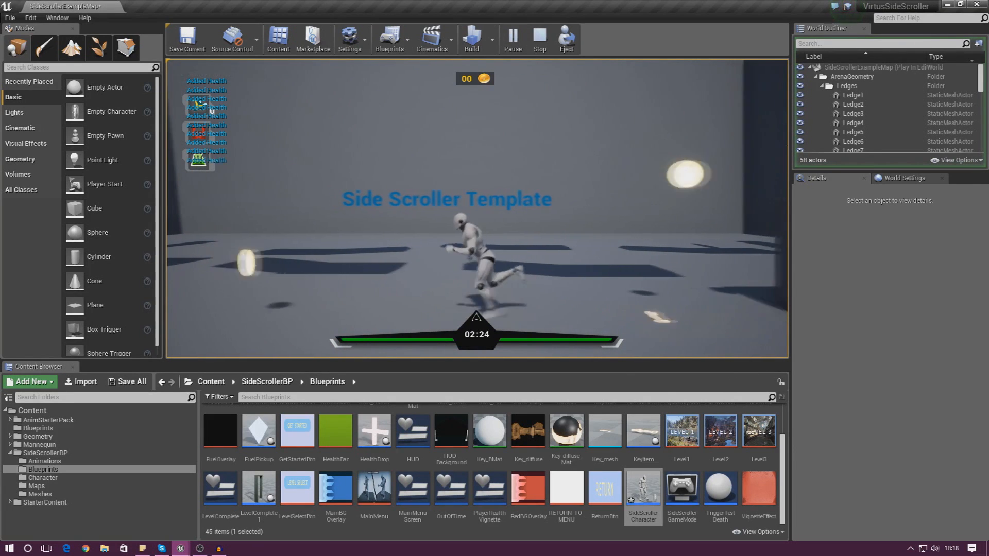
pyautogui.click(539, 38)
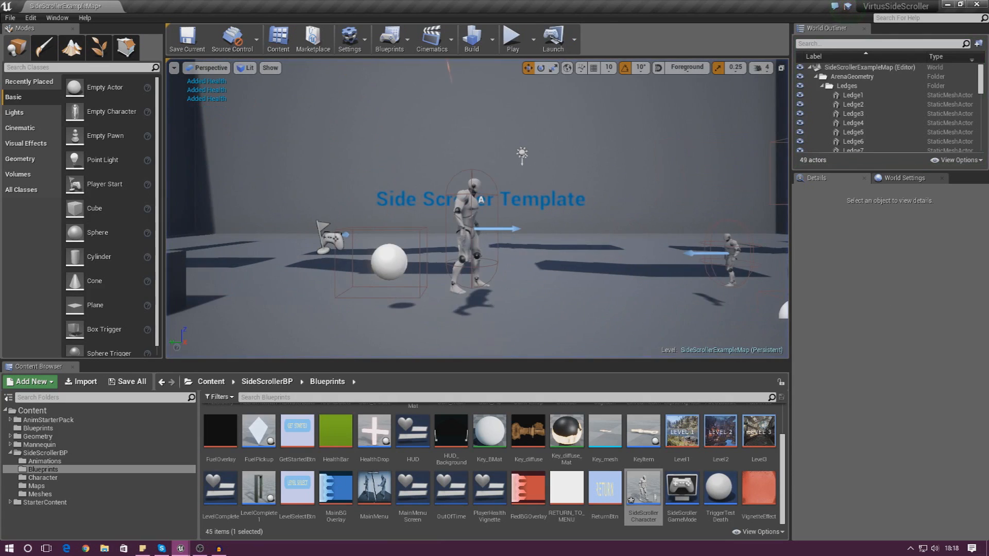
# Step: Change the Delay duration to 0.5 seconds in the SideScrollerCharacter blueprint
pyautogui.doubleClick(643, 492)
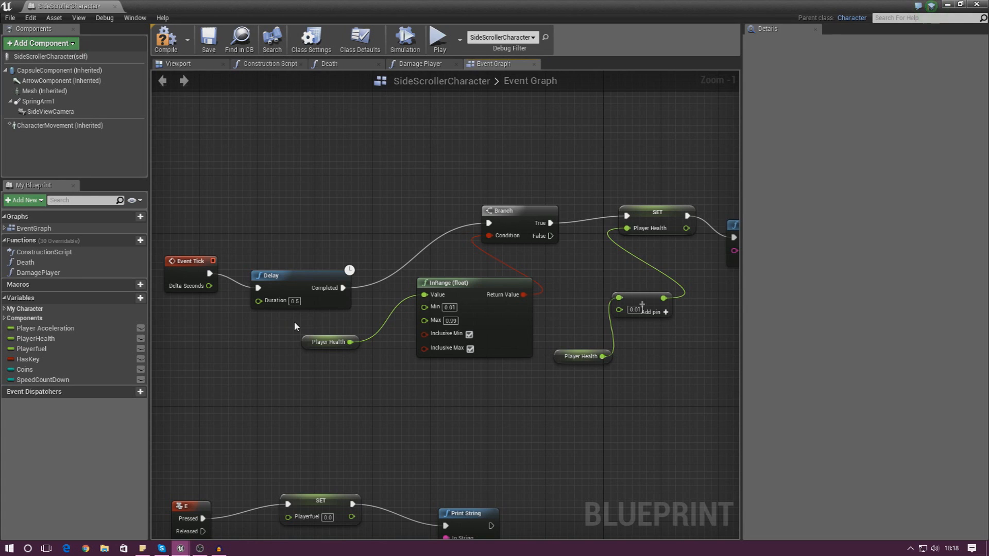
pyautogui.moveTo(628, 359)
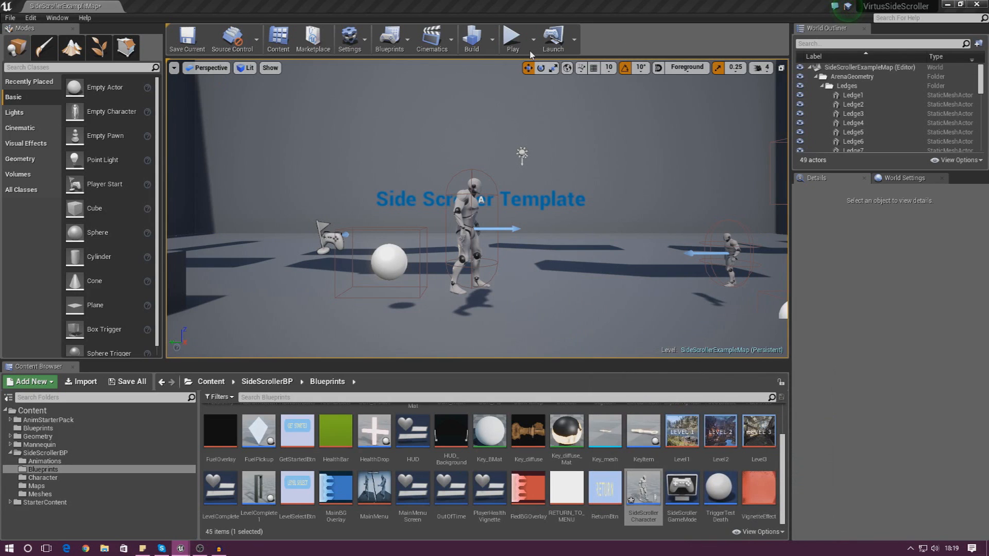
pyautogui.moveTo(512, 36)
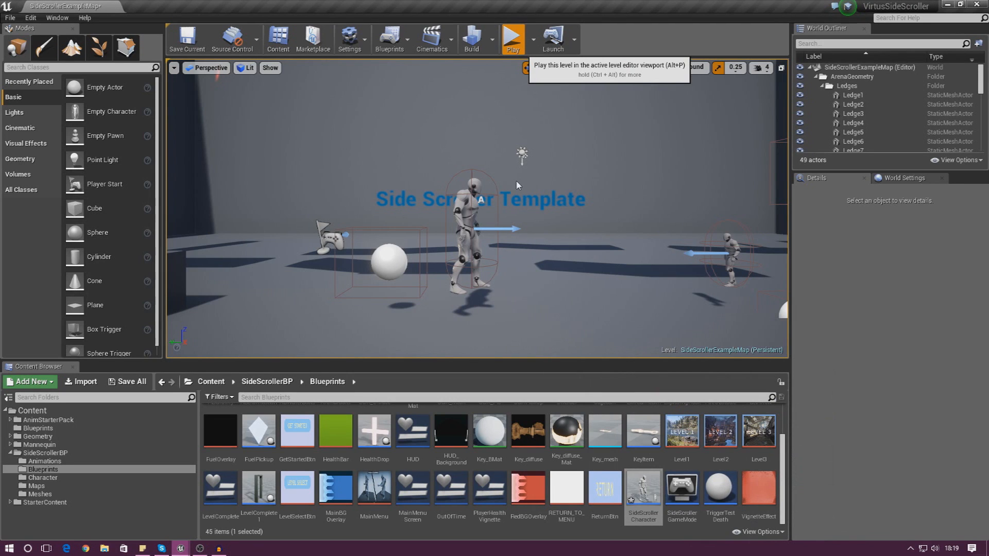
# Step: Play-test the level twice with the 0.5-second delay to watch health regenerate
pyautogui.click(512, 39)
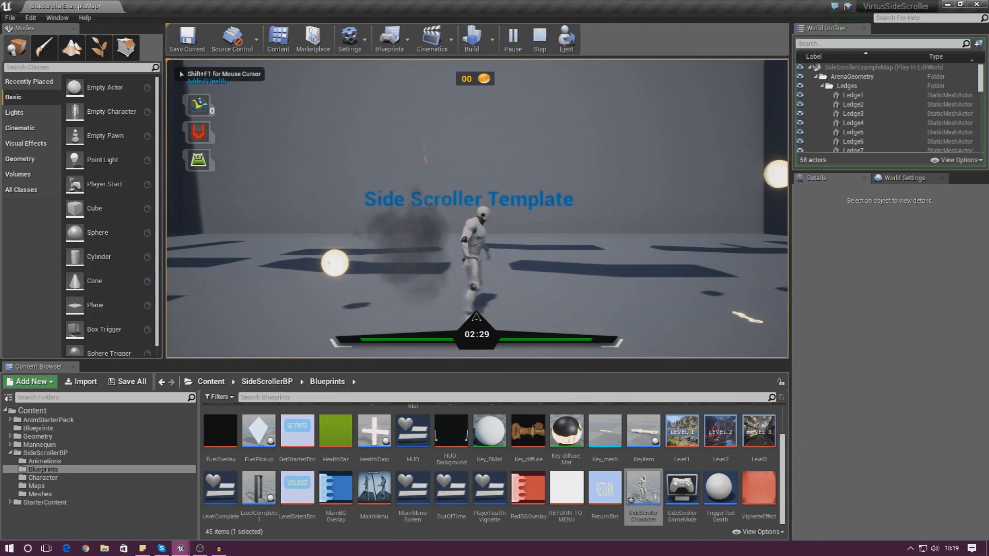
pyautogui.click(537, 38)
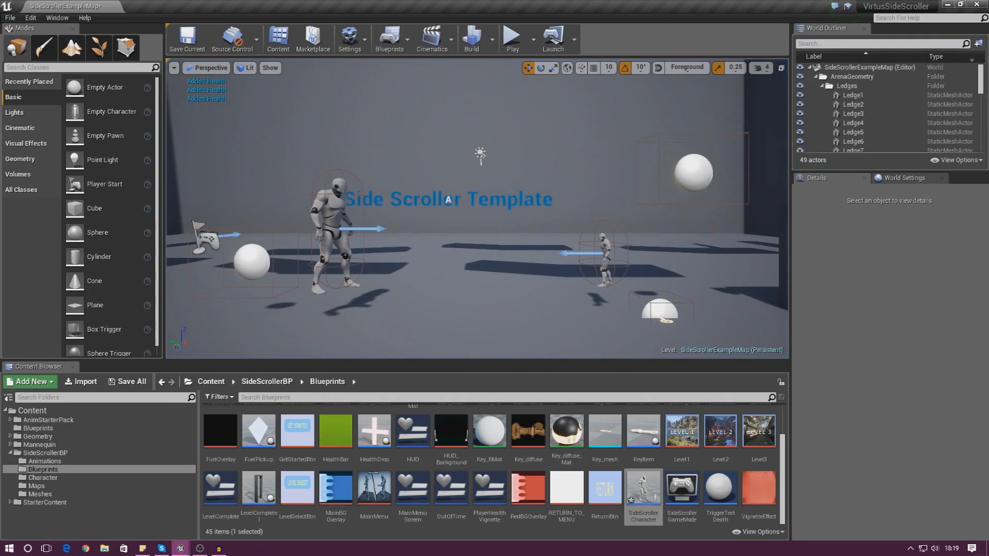
pyautogui.doubleClick(642, 492)
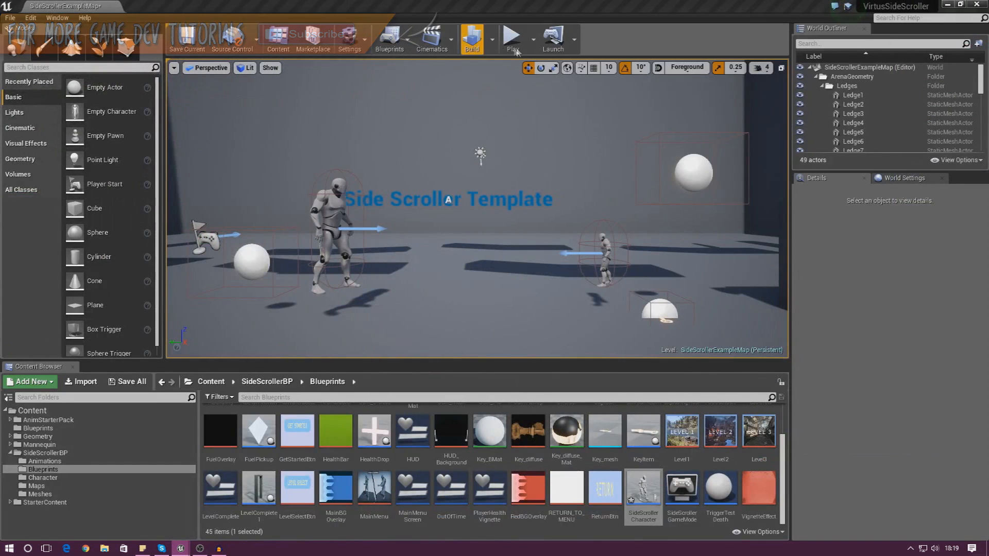
pyautogui.click(512, 38)
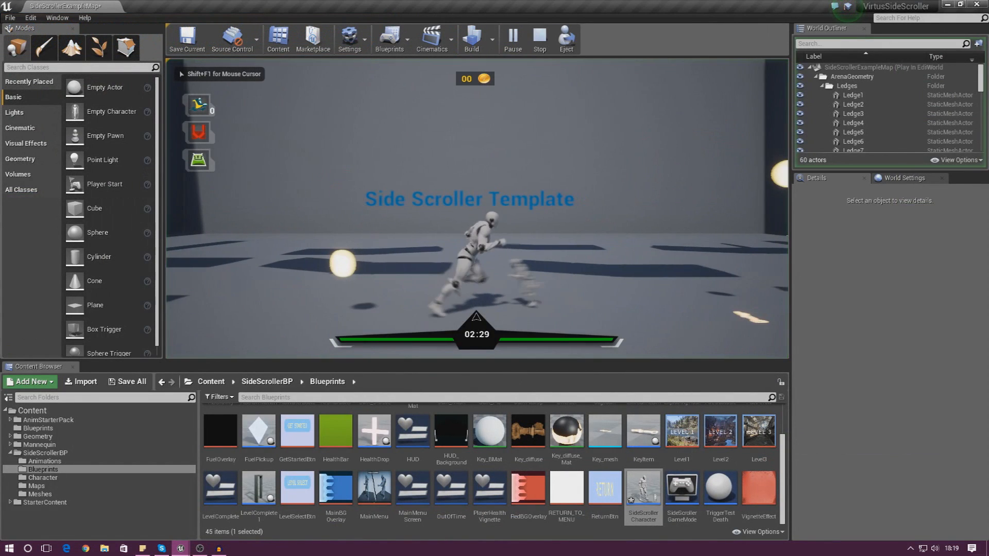